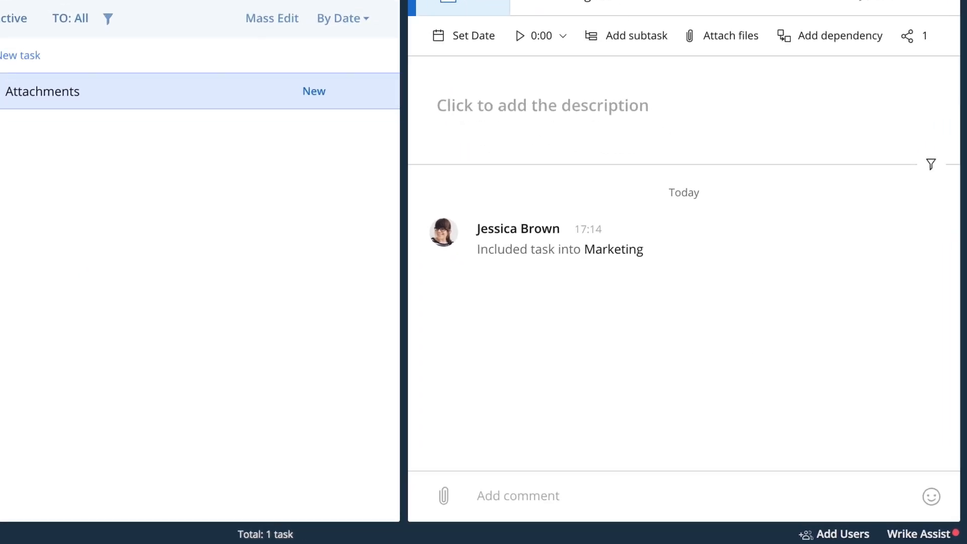
- Upload Spreadsheet.xlsx to the Attachments task, dismiss the notice, and focus the comment field
left_click(729, 35)
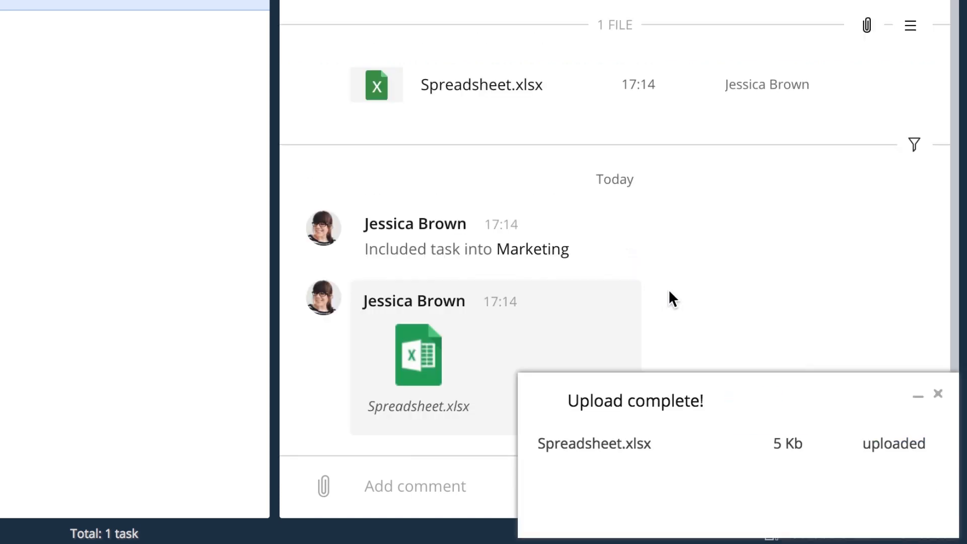
left_click(937, 394)
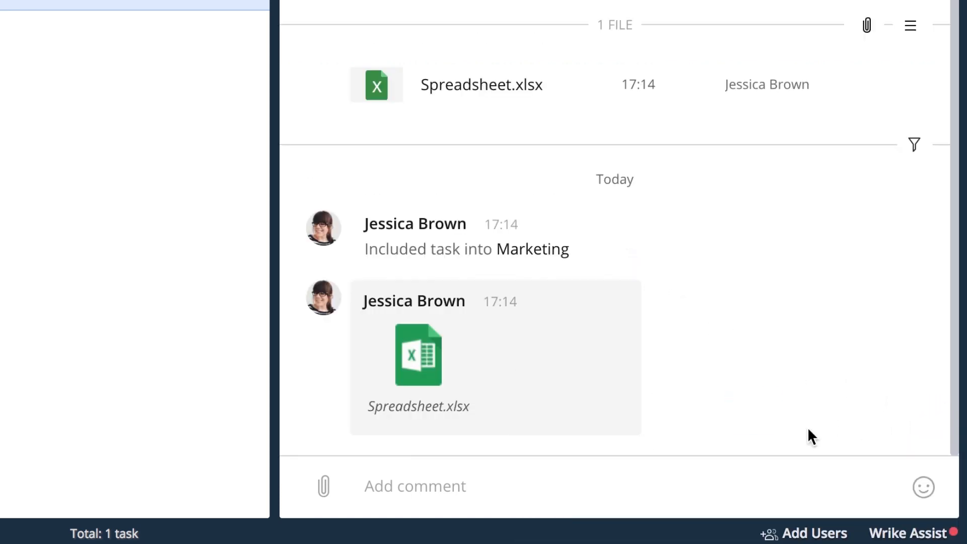
left_click(415, 486)
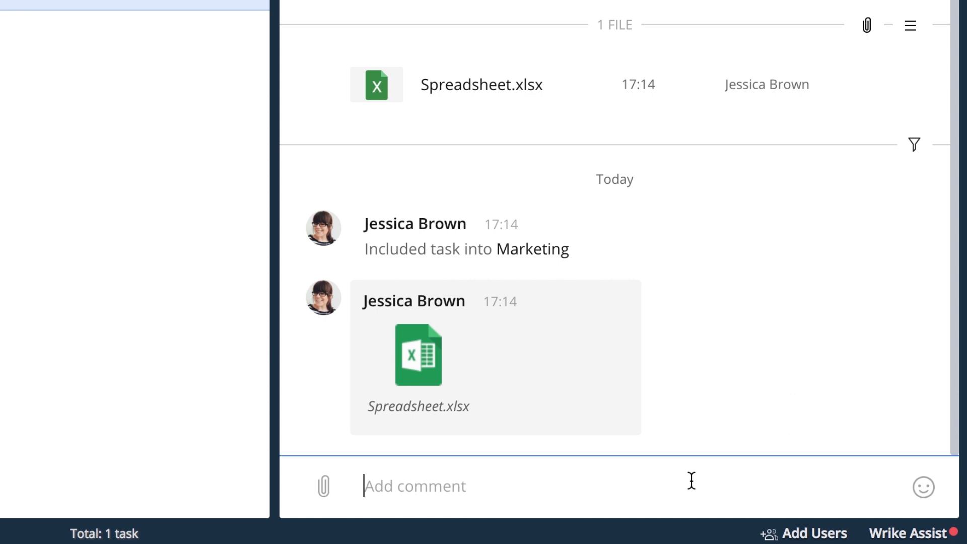
left_click(323, 486)
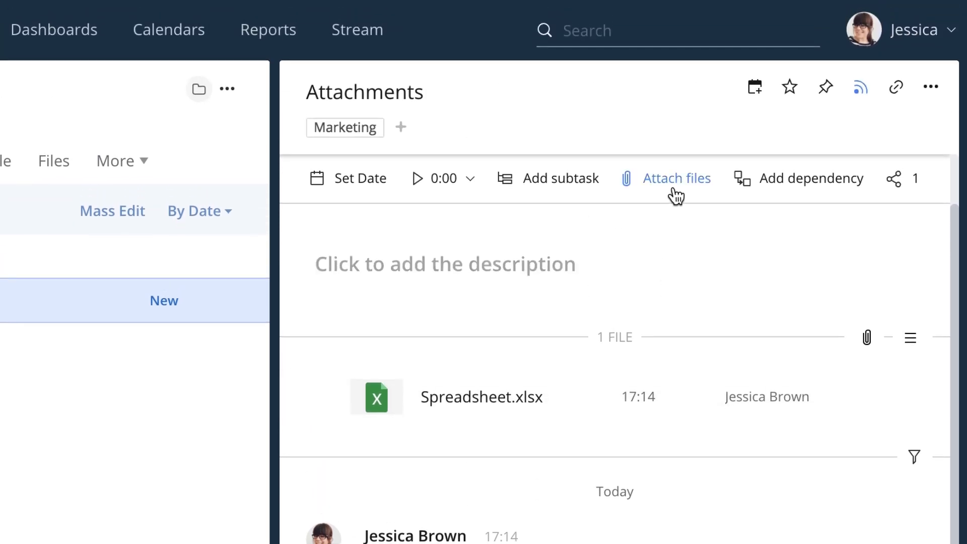
left_click(676, 178)
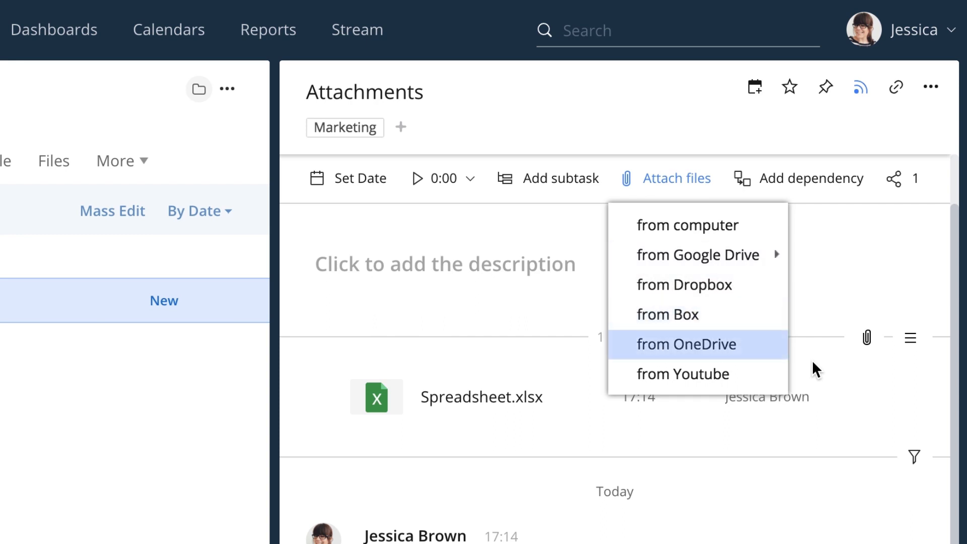
mouse_move(683, 373)
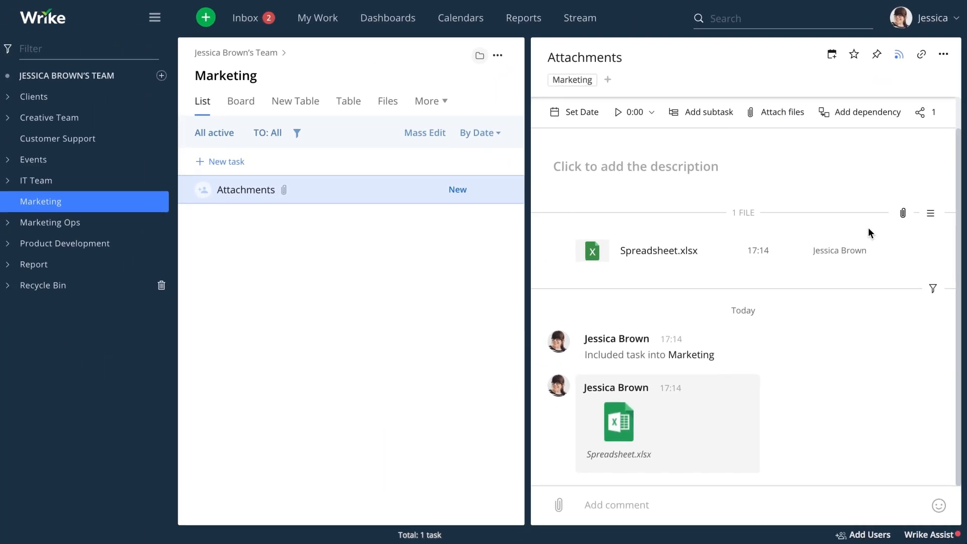
mouse_move(730, 179)
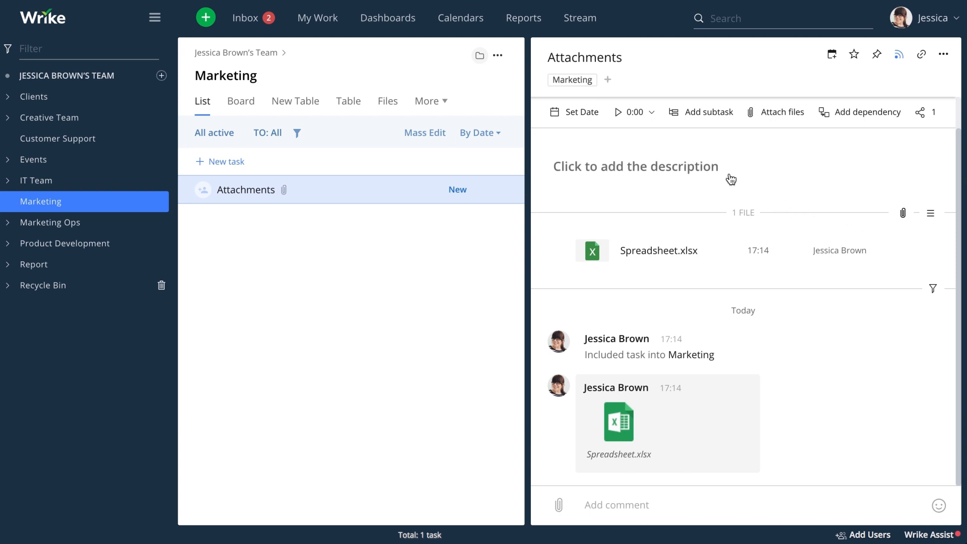
- Embed Team.jpg in the task description, then open Spreadsheet.xlsx in the desktop editor
left_click(635, 167)
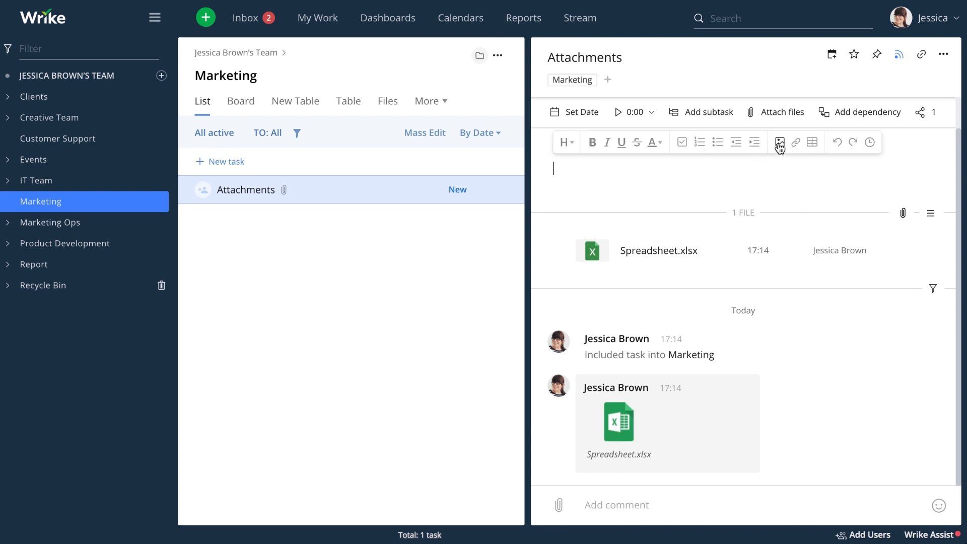
left_click(779, 142)
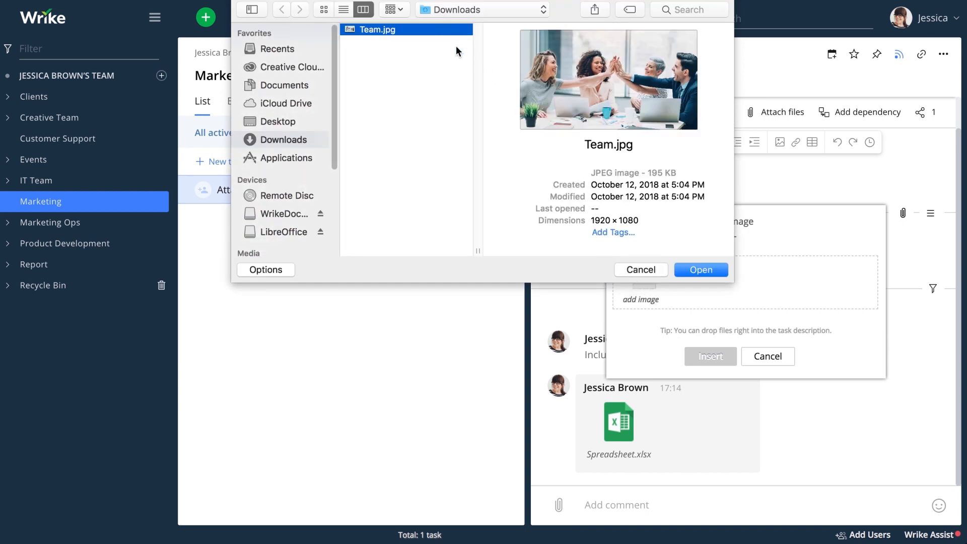
left_click(700, 269)
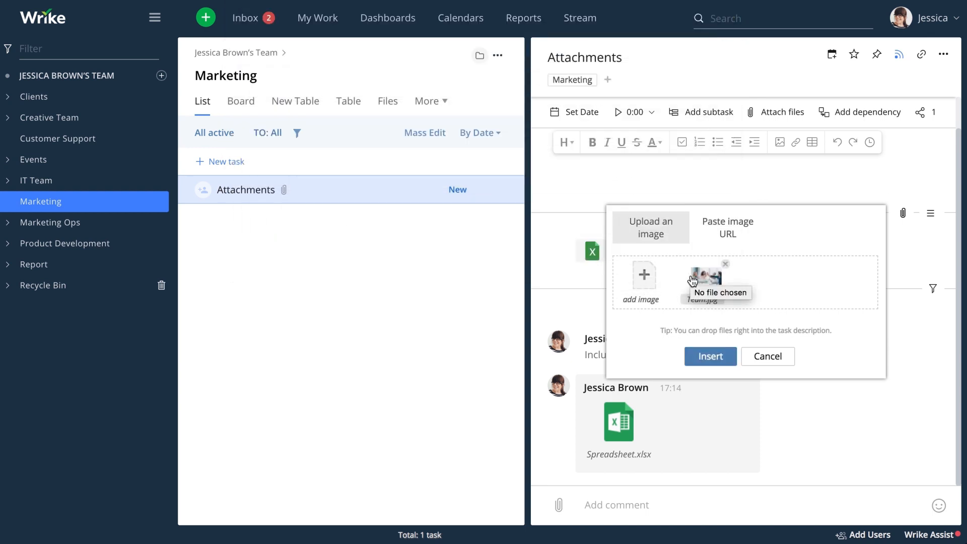
left_click(710, 356)
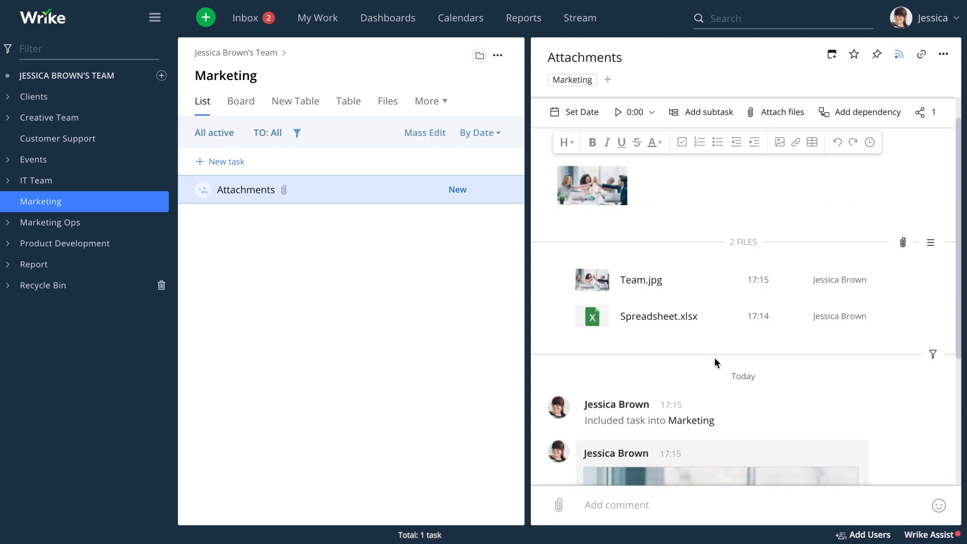
mouse_move(559, 319)
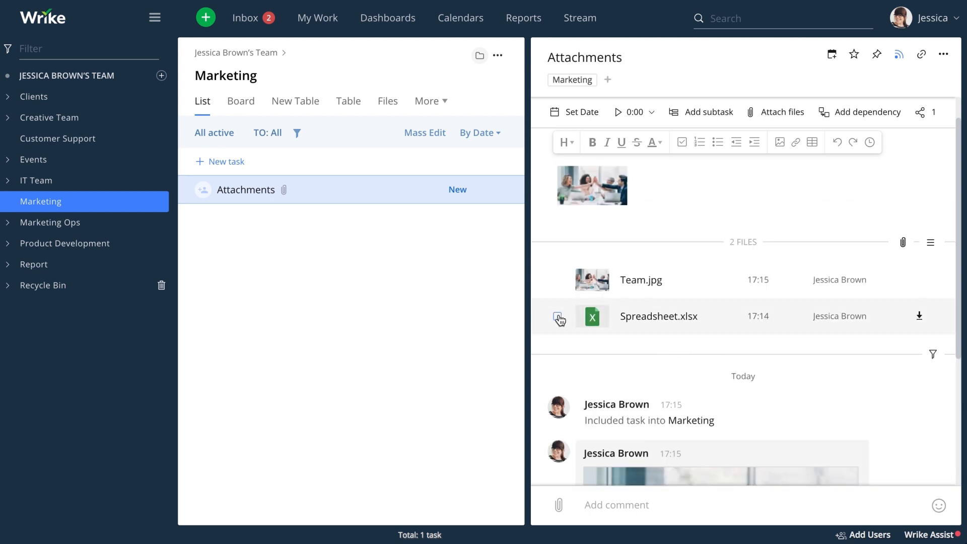
left_click(557, 316)
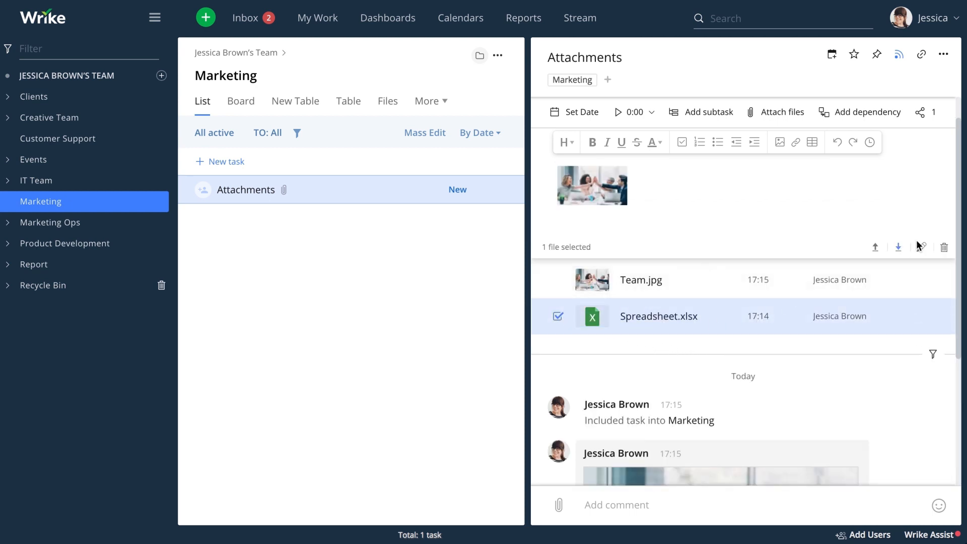
left_click(918, 247)
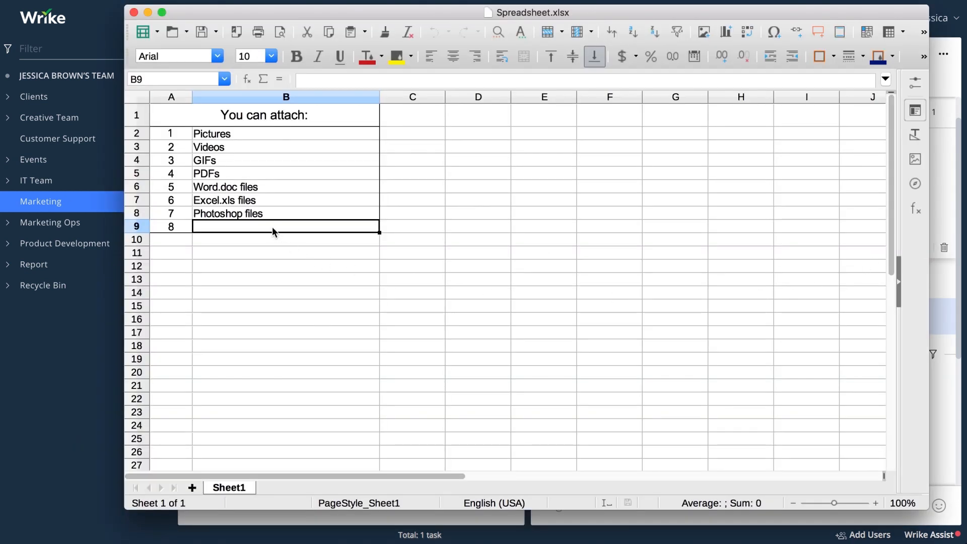
- Enter 'And many more!' as item 8 in cell B9, then save and close
type("And many more!")
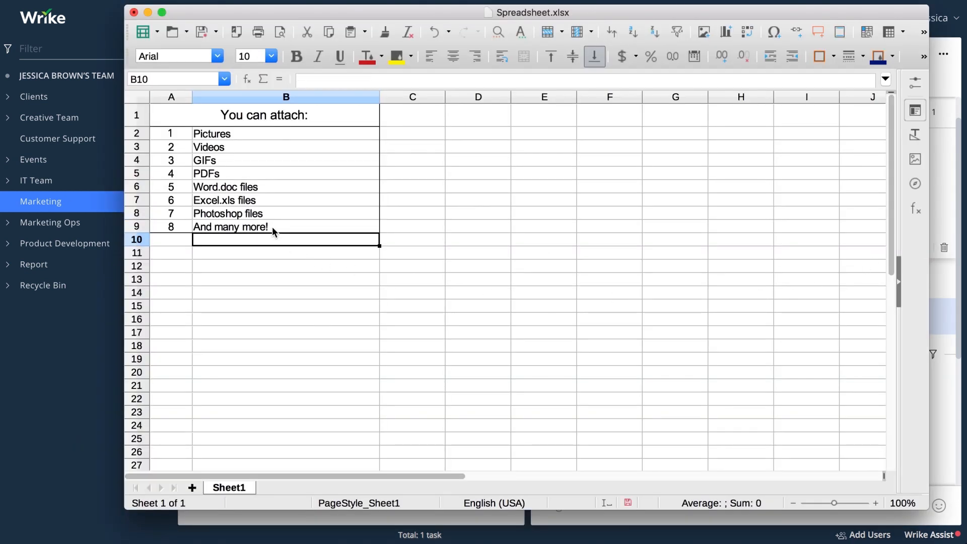
left_click(134, 11)
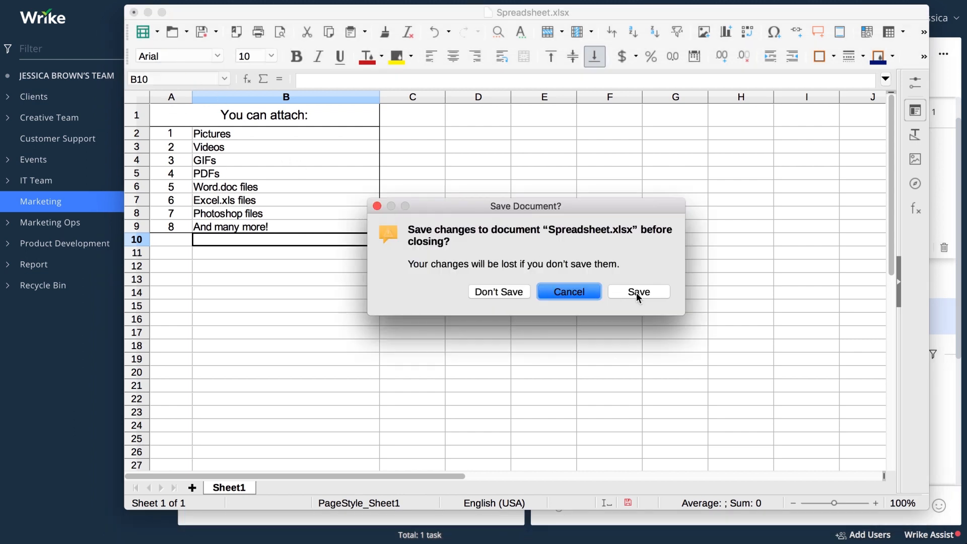
left_click(638, 291)
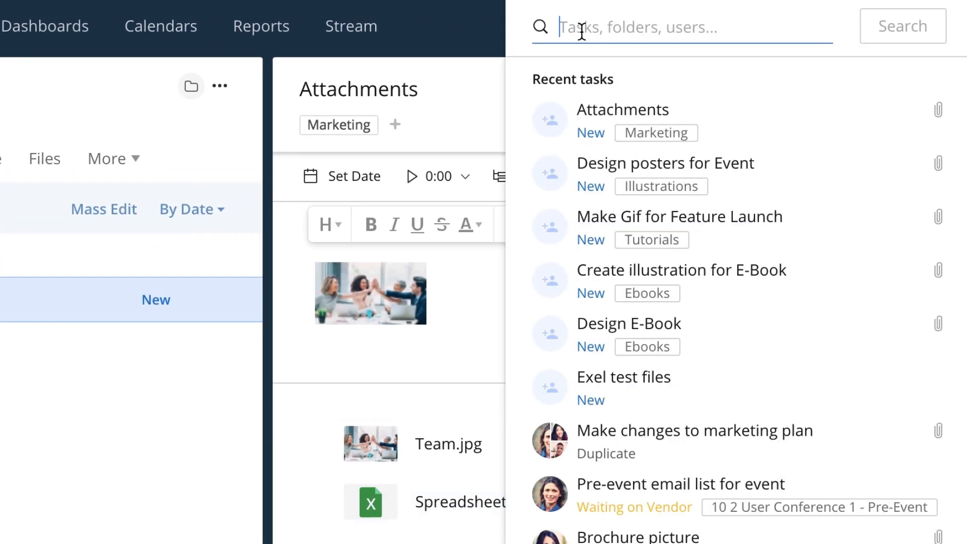
- Search Wrike for 'Spreadsheet' and then for '.pdf'
type("Spreadsheet")
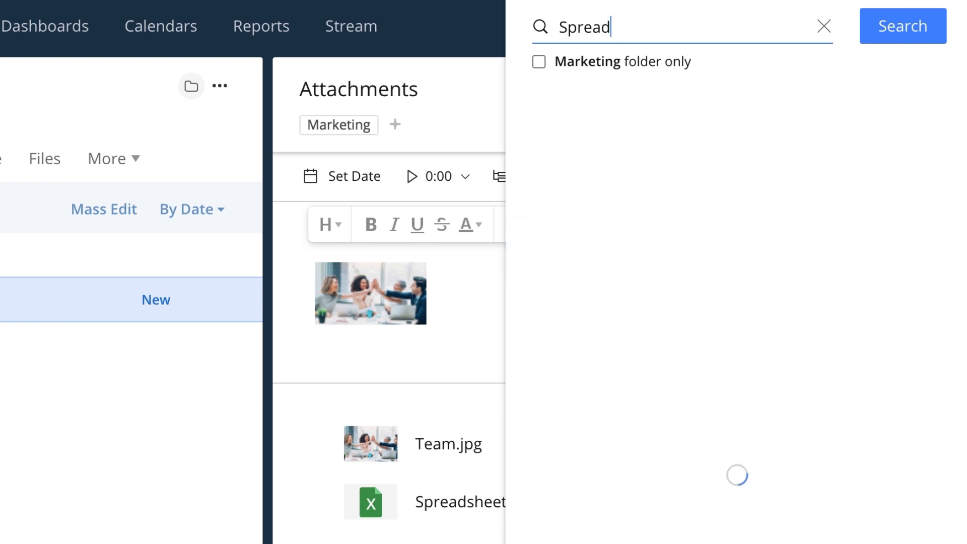
type(".pdf")
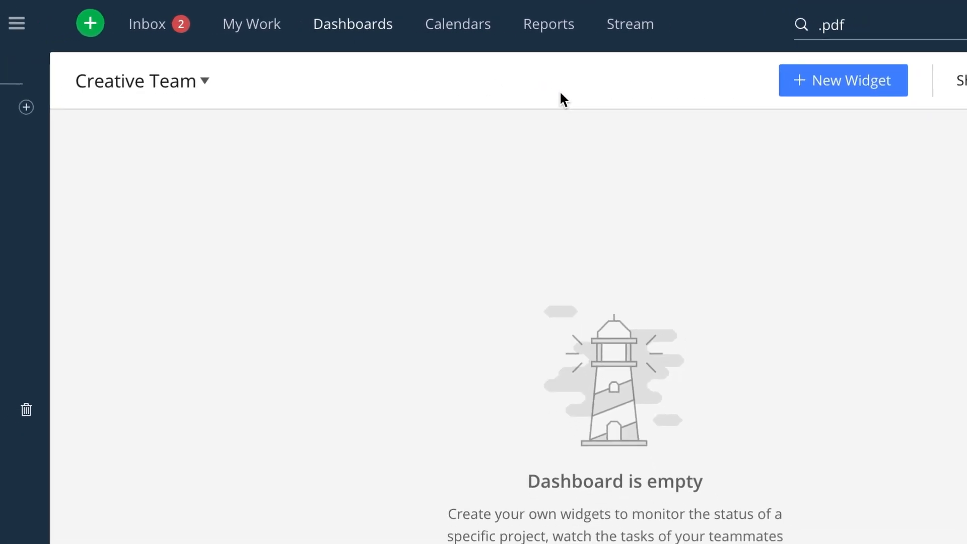
- Add a Files widget showing files from the Creative Team folder
left_click(842, 80)
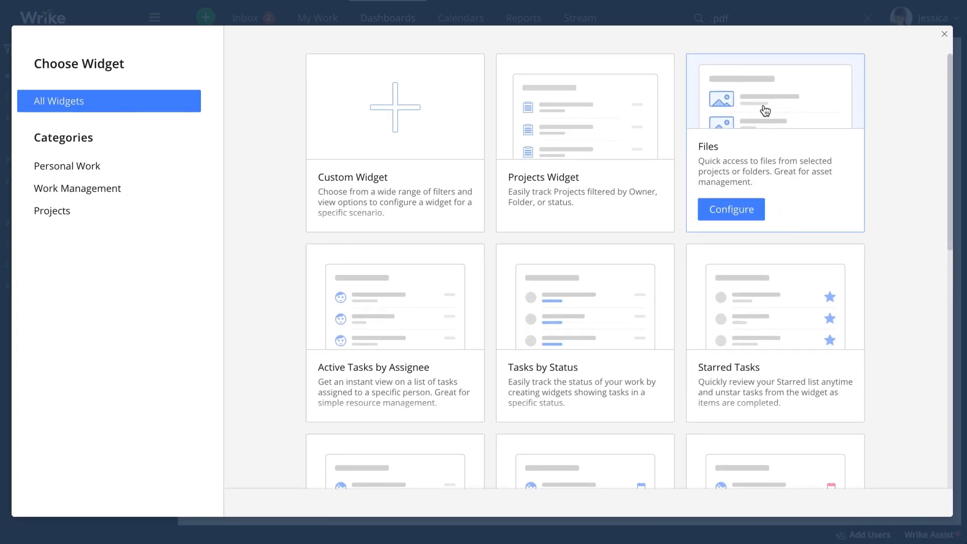
left_click(731, 209)
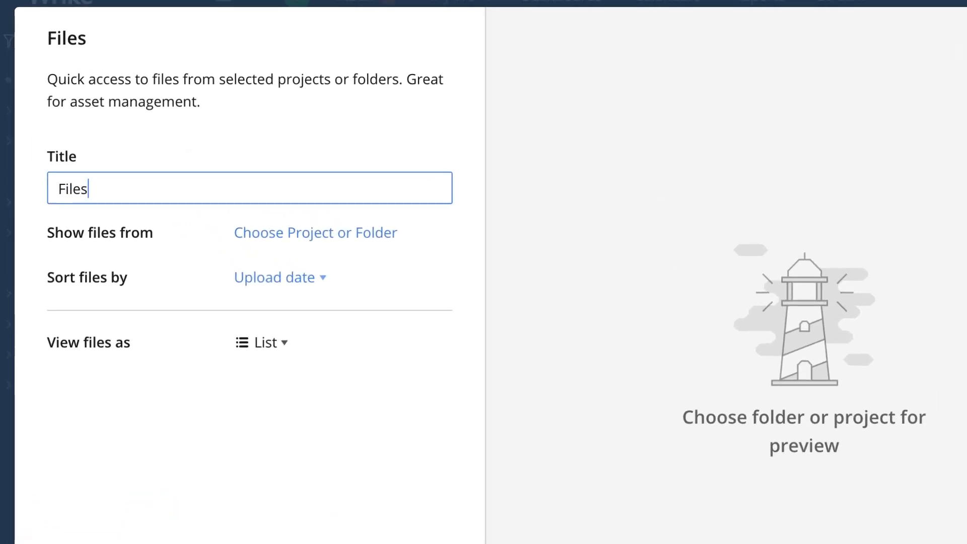
left_click(315, 232)
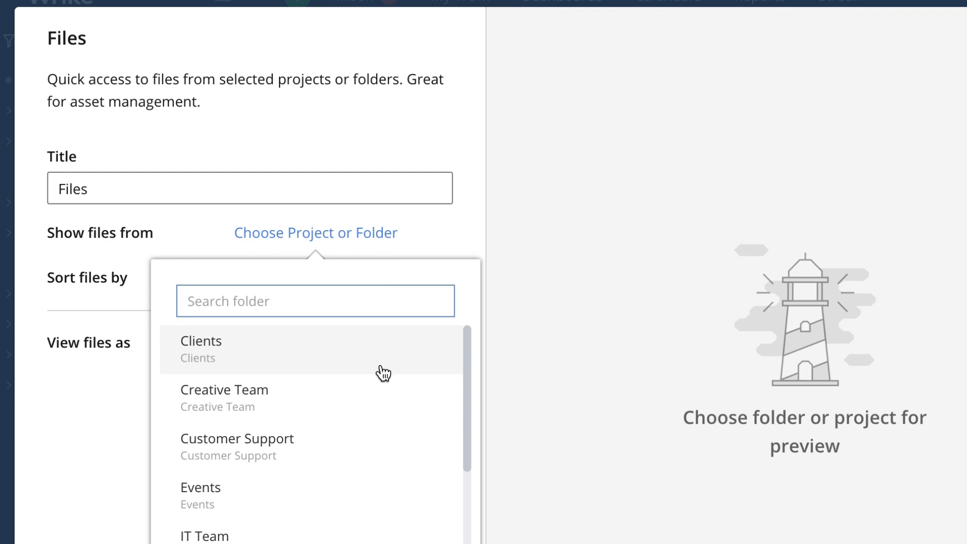
left_click(224, 389)
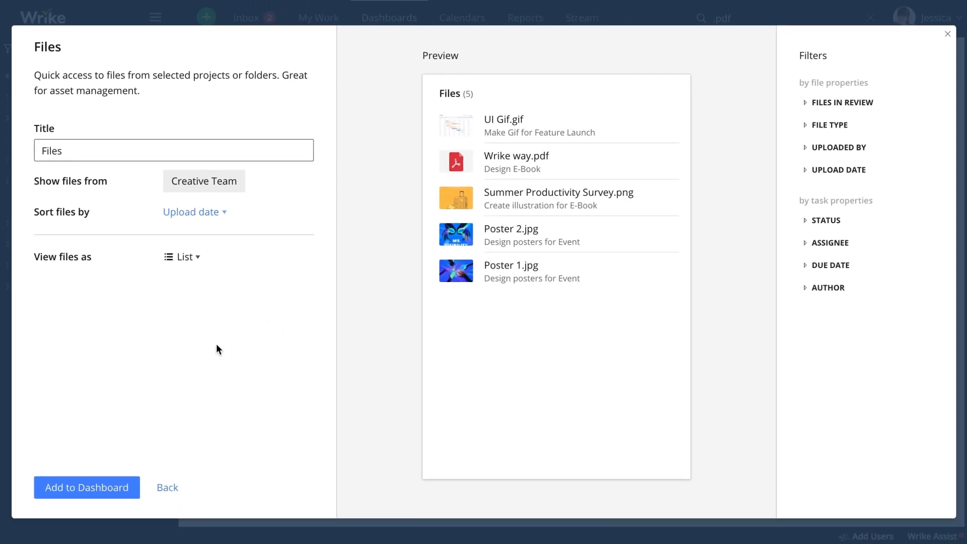
left_click(86, 487)
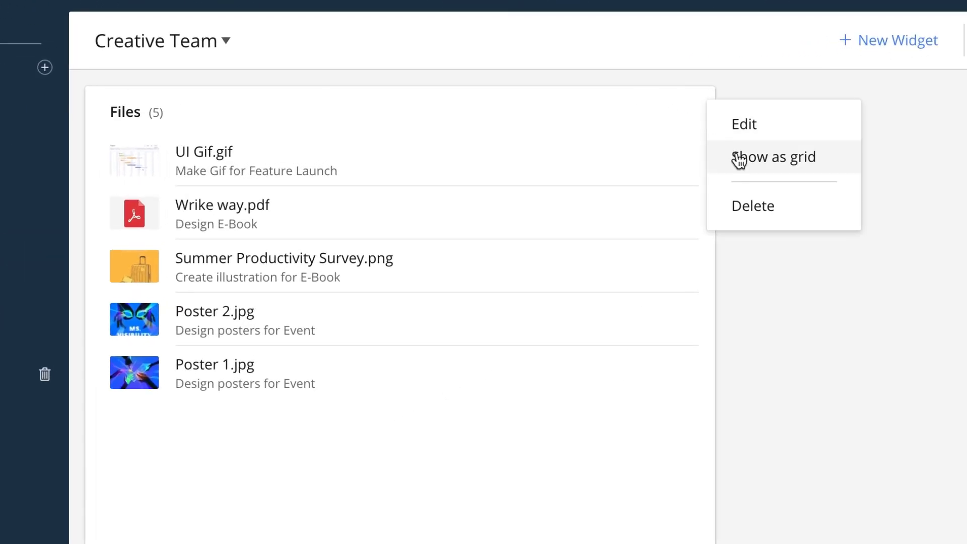
- Switch the Files widget to Show as grid
left_click(774, 156)
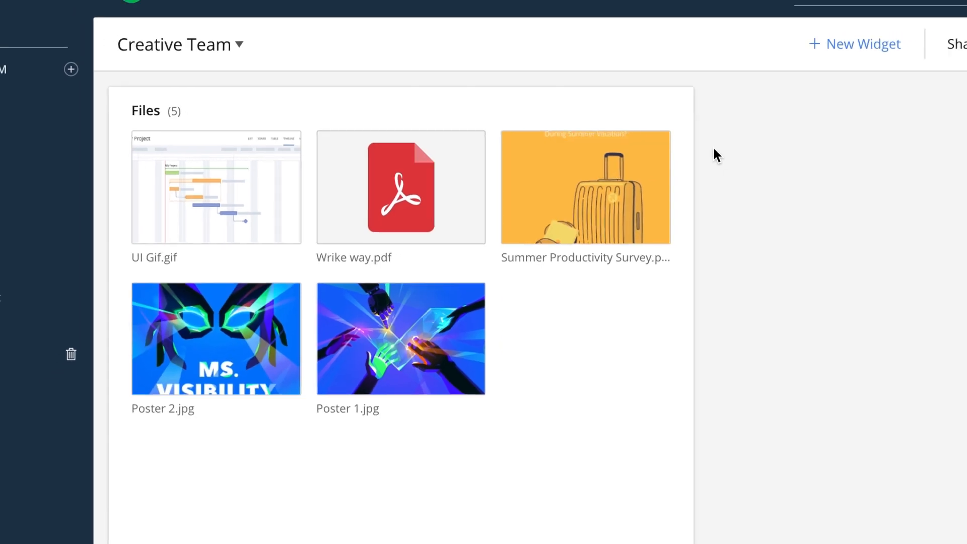